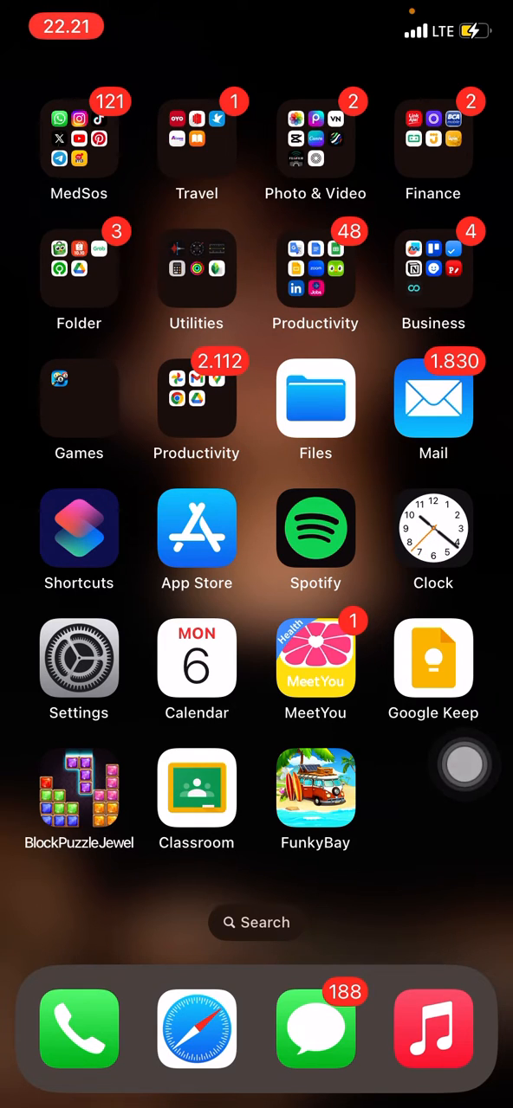
Step: Briefly visit CapCut, then go to Settings and its Control Centre customisation page
click(315, 139)
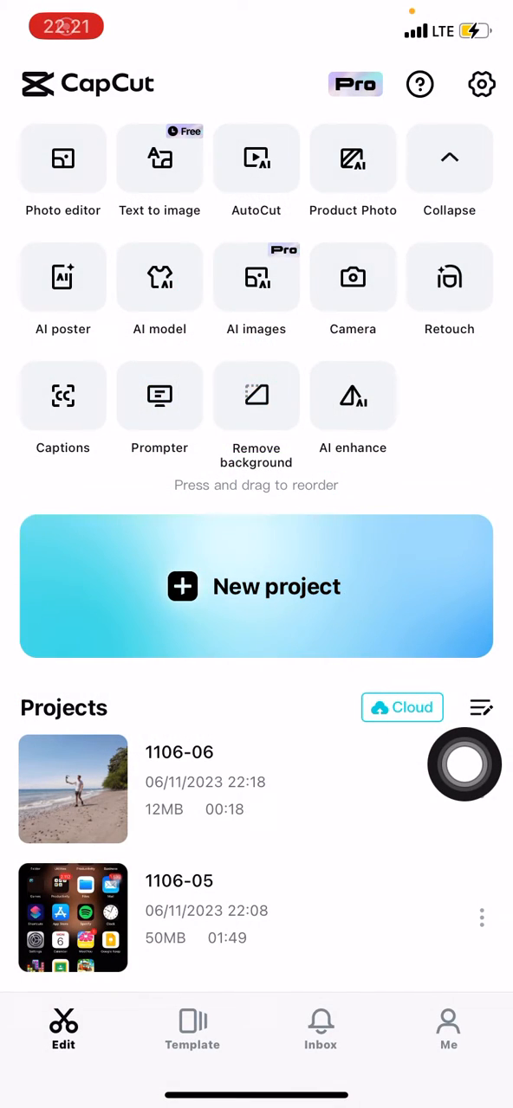
click(449, 157)
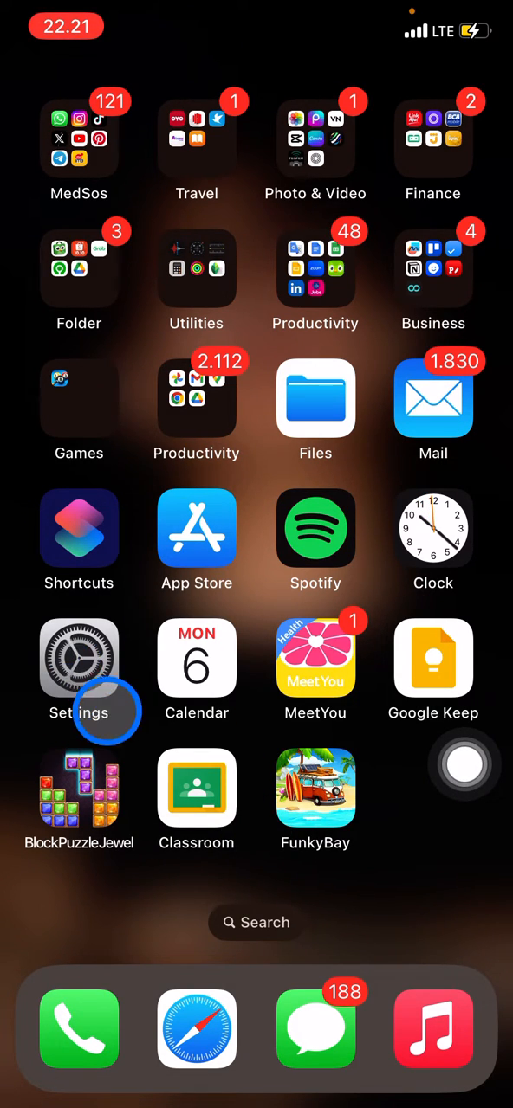
click(79, 658)
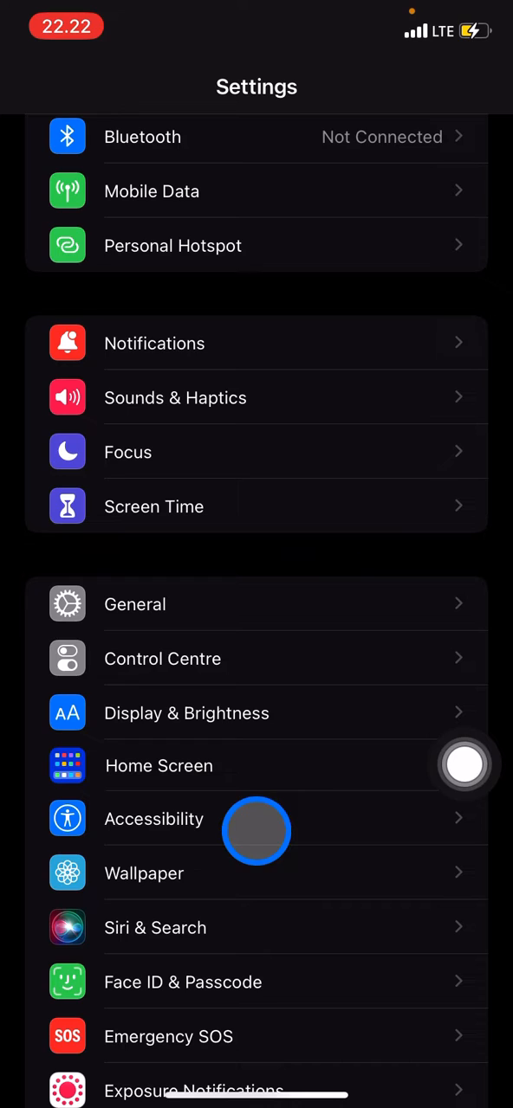
click(163, 658)
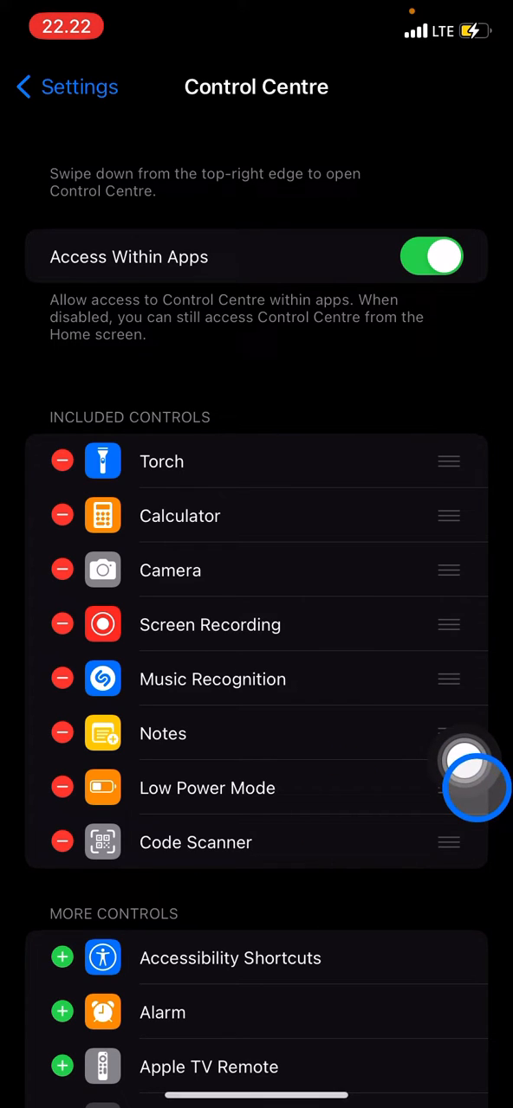
Step: Scroll through Included Controls to find Screen Recording and return to the main Settings list
scroll(down, 3)
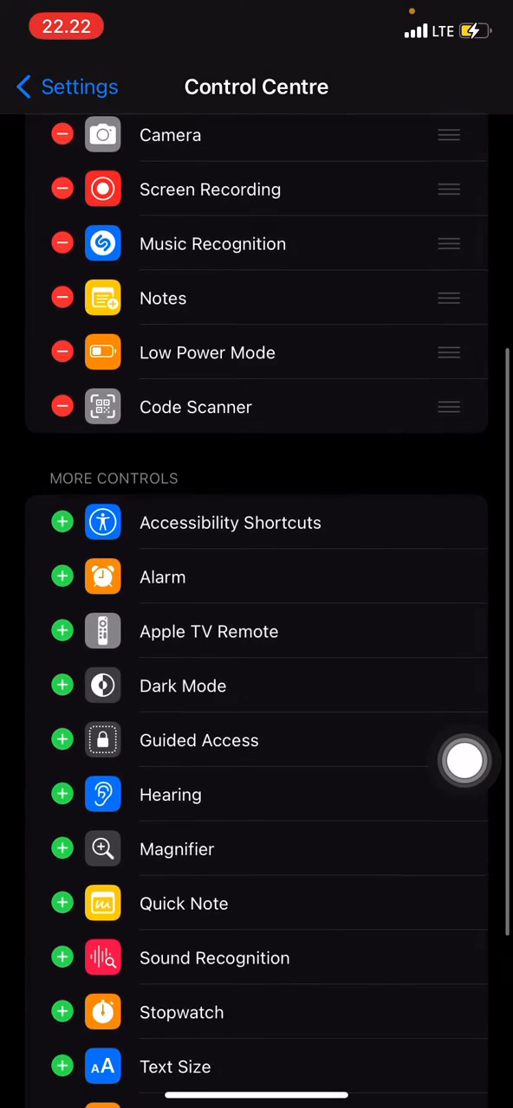
scroll(down, 3)
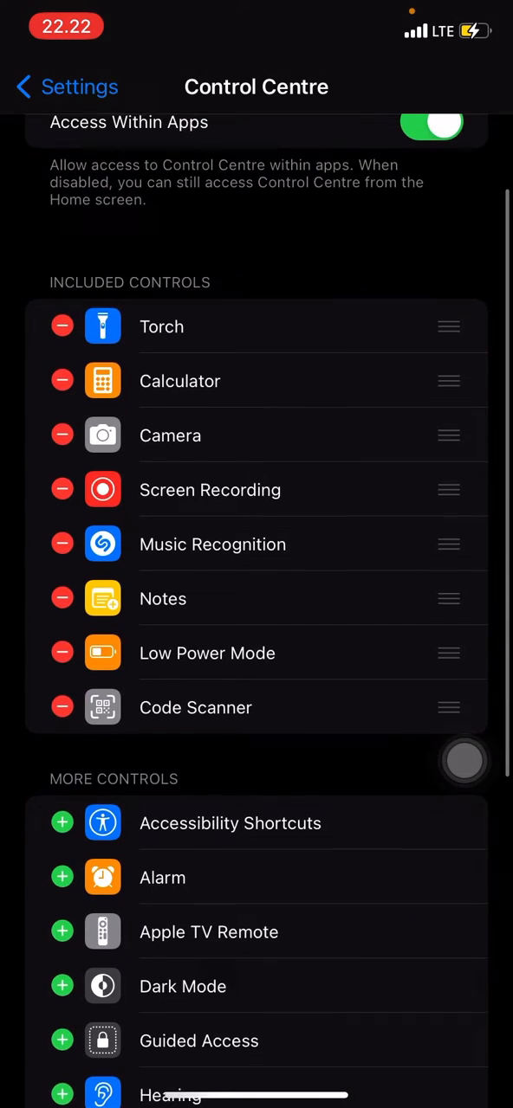
scroll(down, 3)
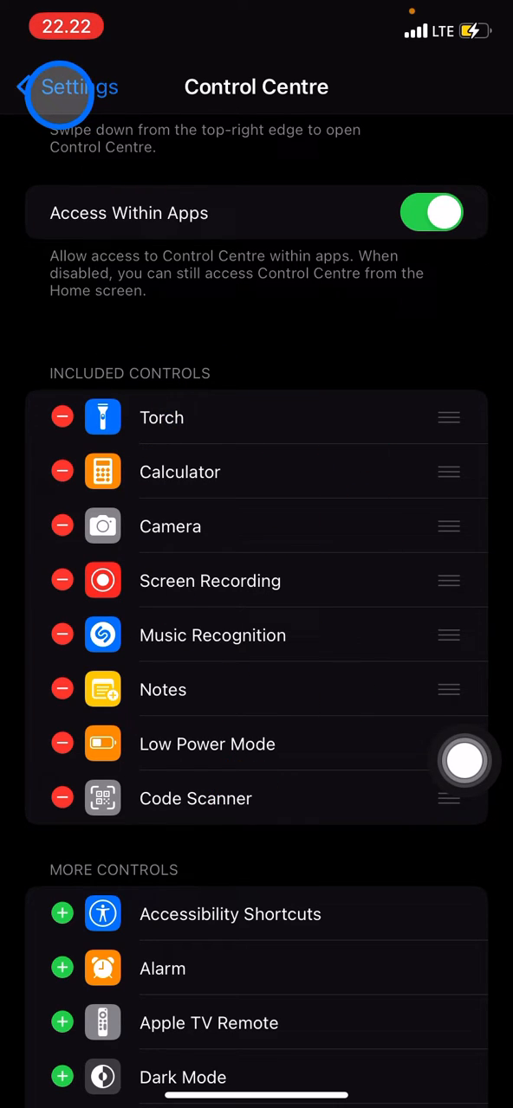
click(52, 86)
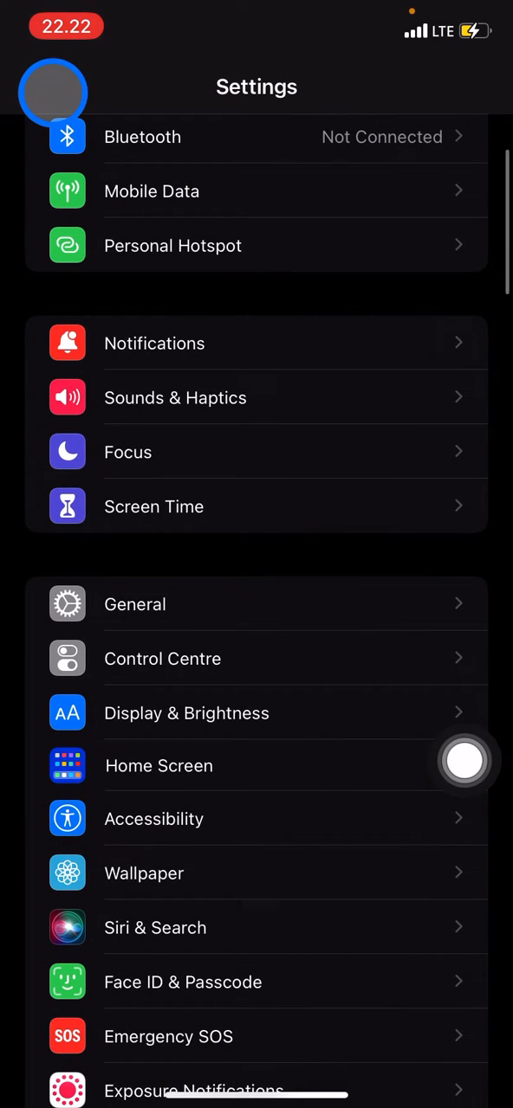
Step: Start a screen recording from Control Centre via the AssistiveTouch menu and switch to CapCut
key(home)
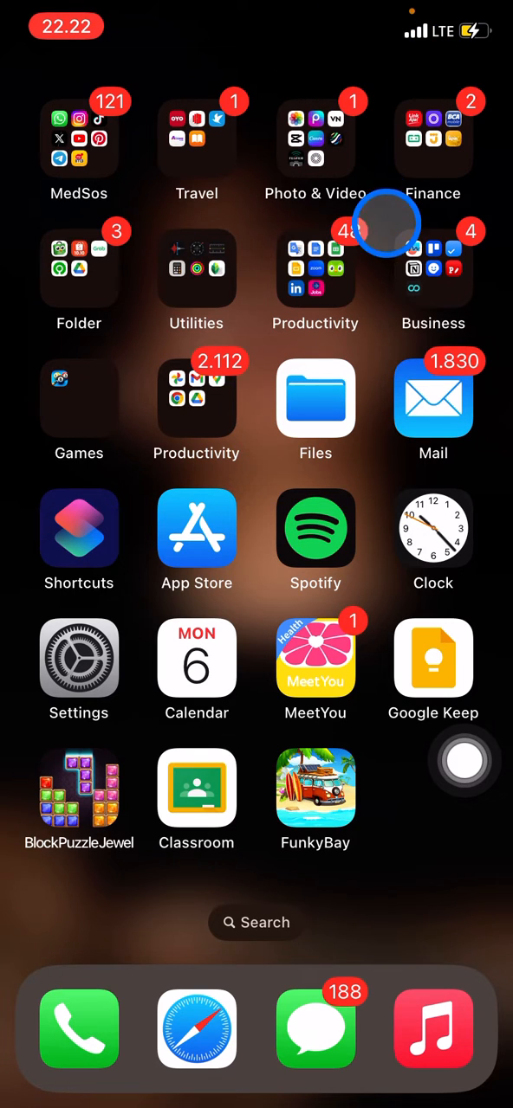
click(464, 762)
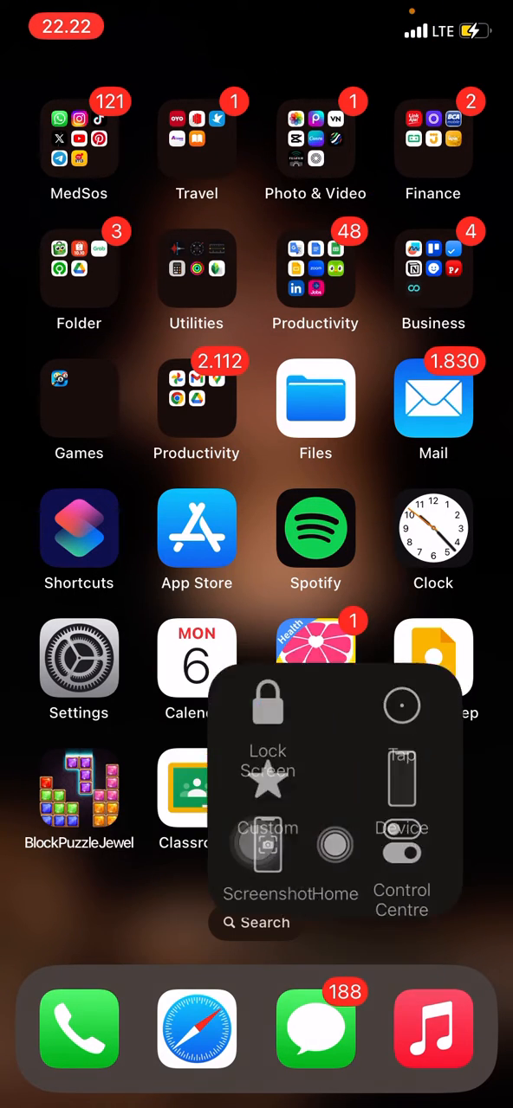
click(401, 875)
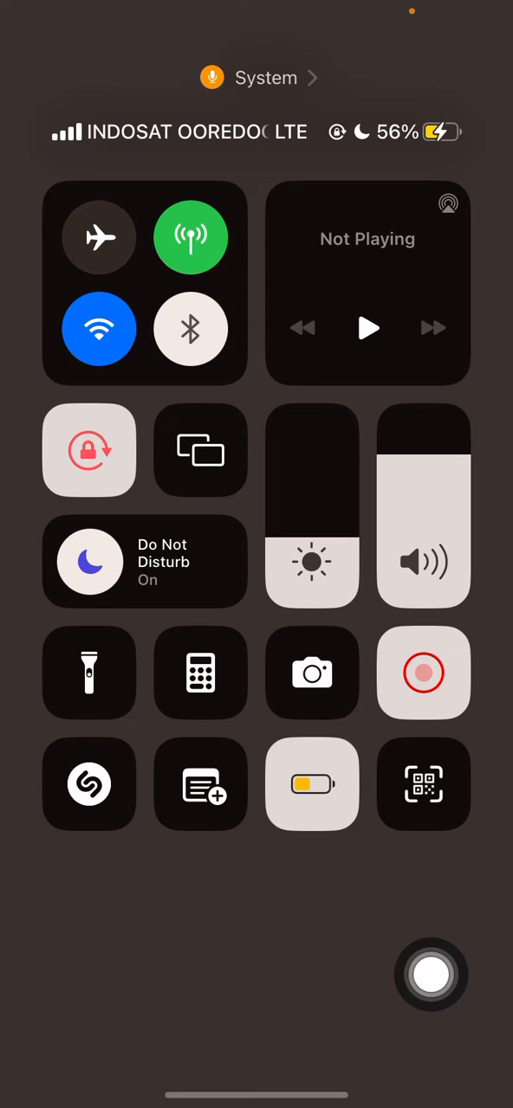
click(429, 976)
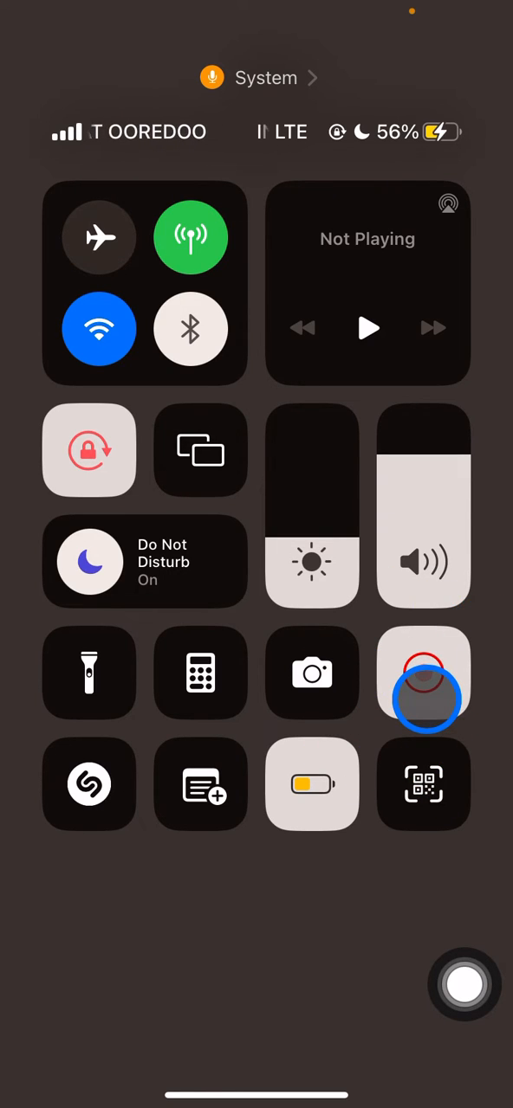
mouse_move(367, 641)
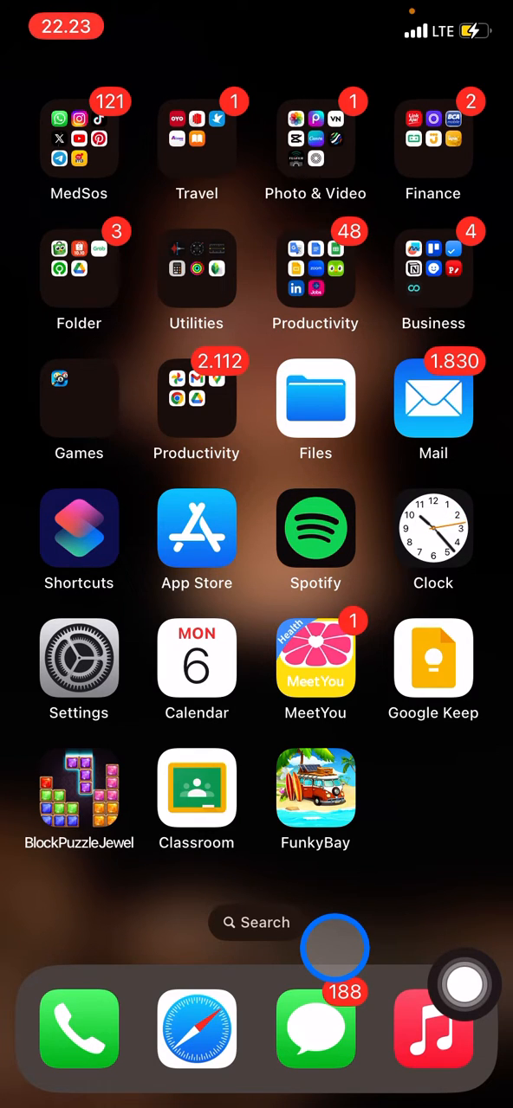
click(315, 138)
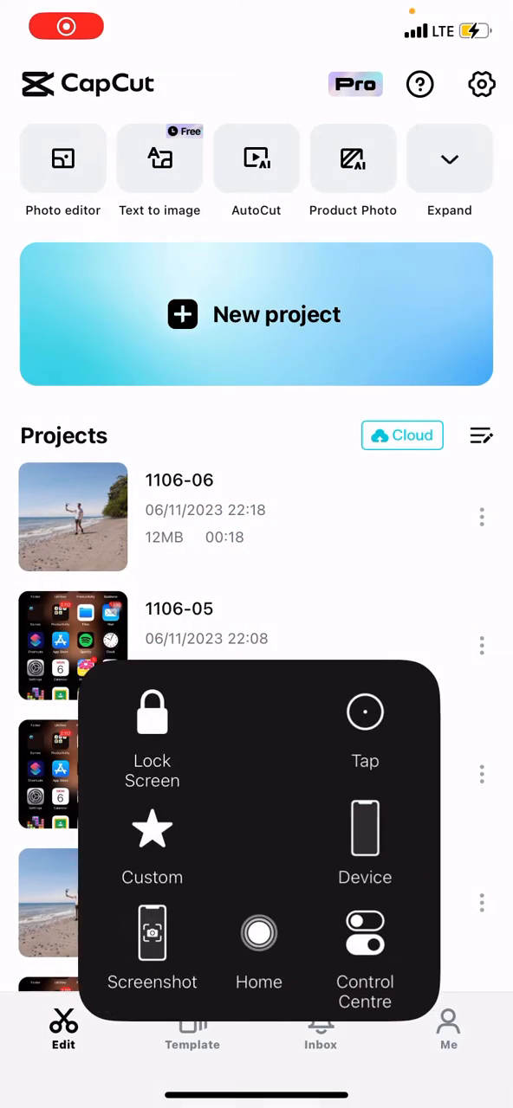
Step: Start a new CapCut project and preview the beach stock video
click(256, 315)
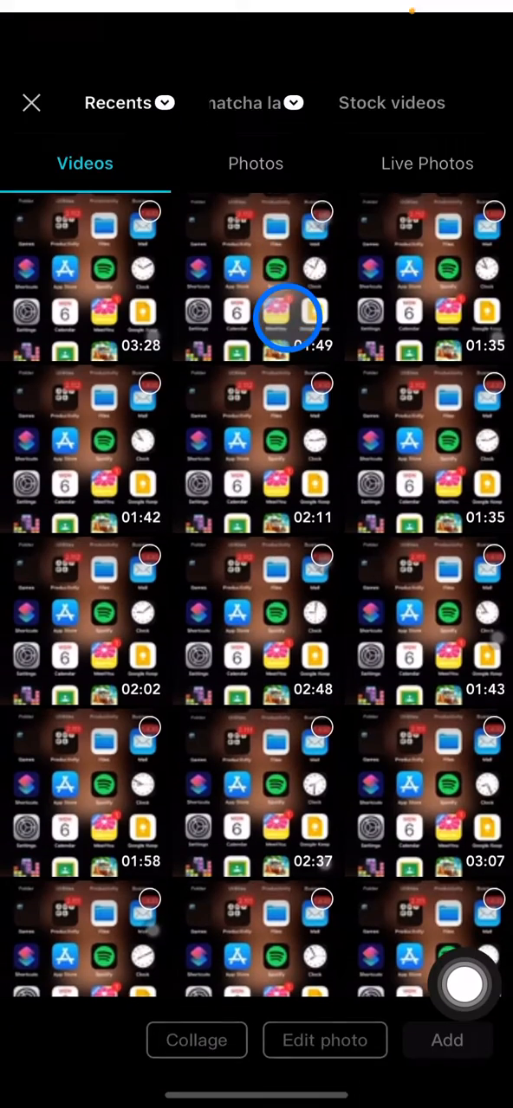
click(391, 102)
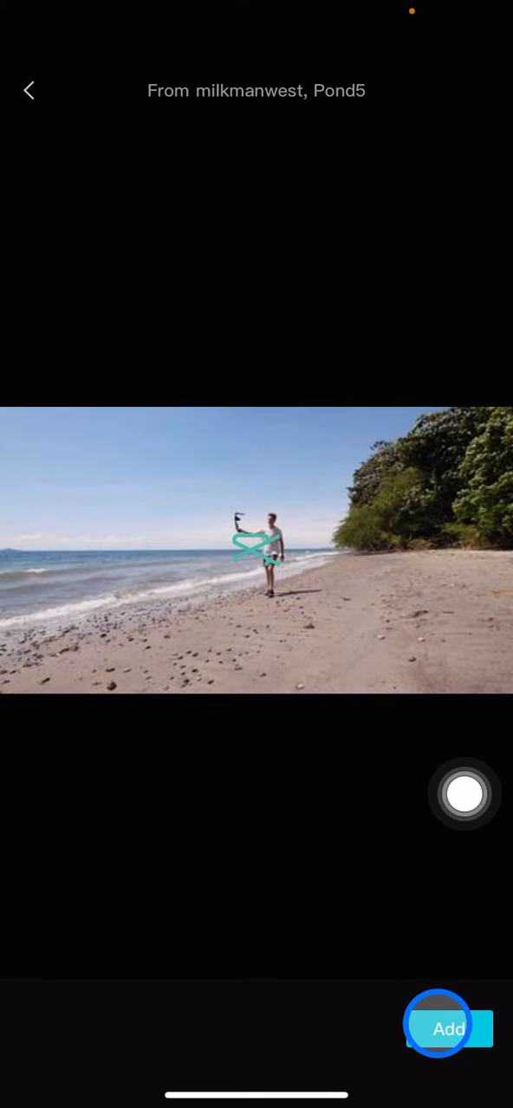
Step: Add the beach clip to the project and scrub through it on the timeline
click(449, 1028)
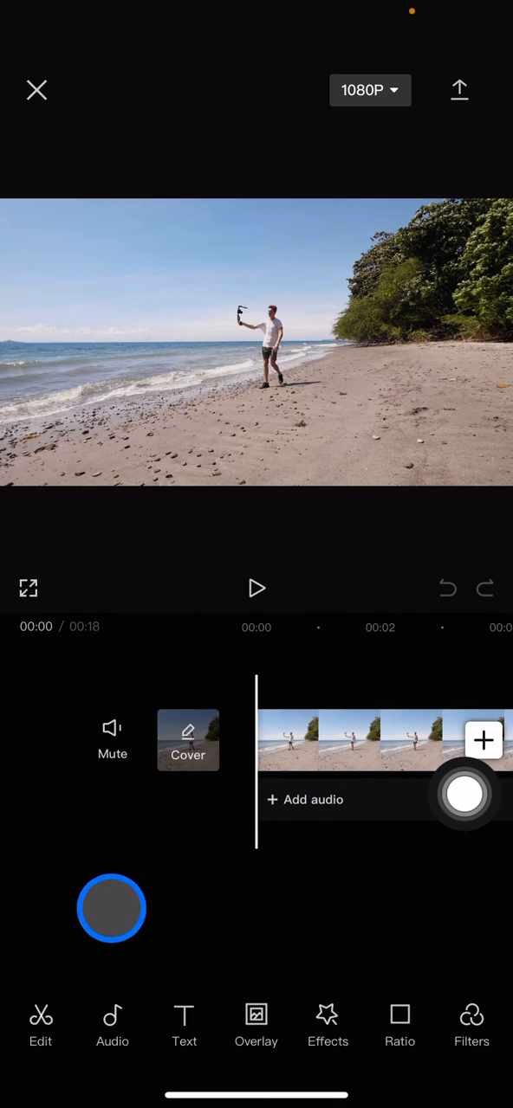
drag(111, 908, 370, 940)
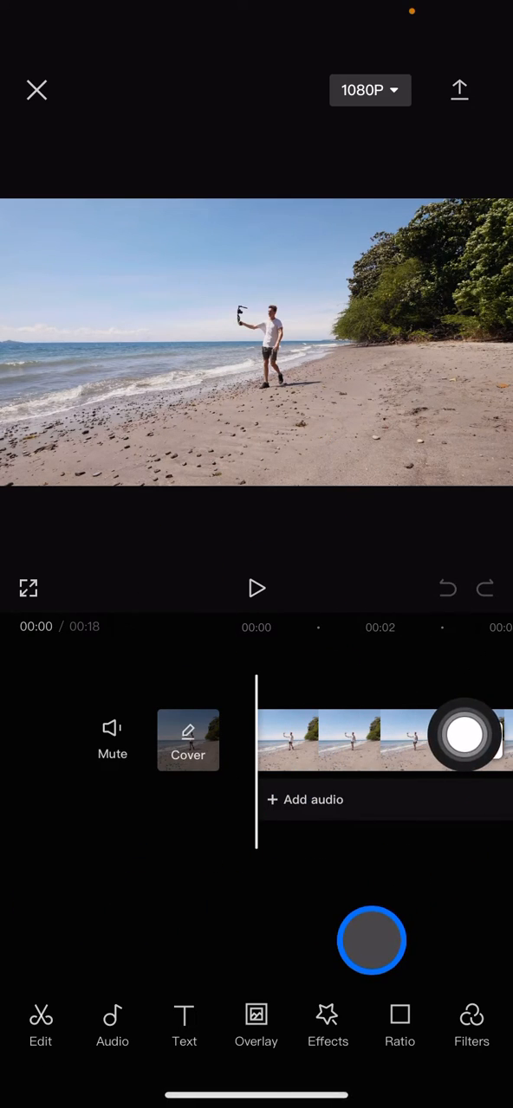
click(370, 940)
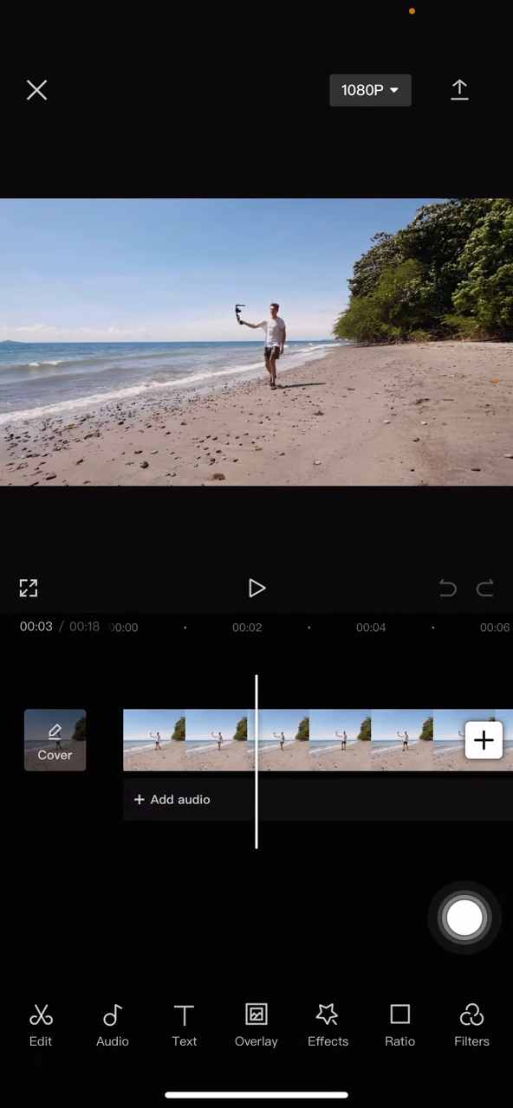
scroll(left, 3)
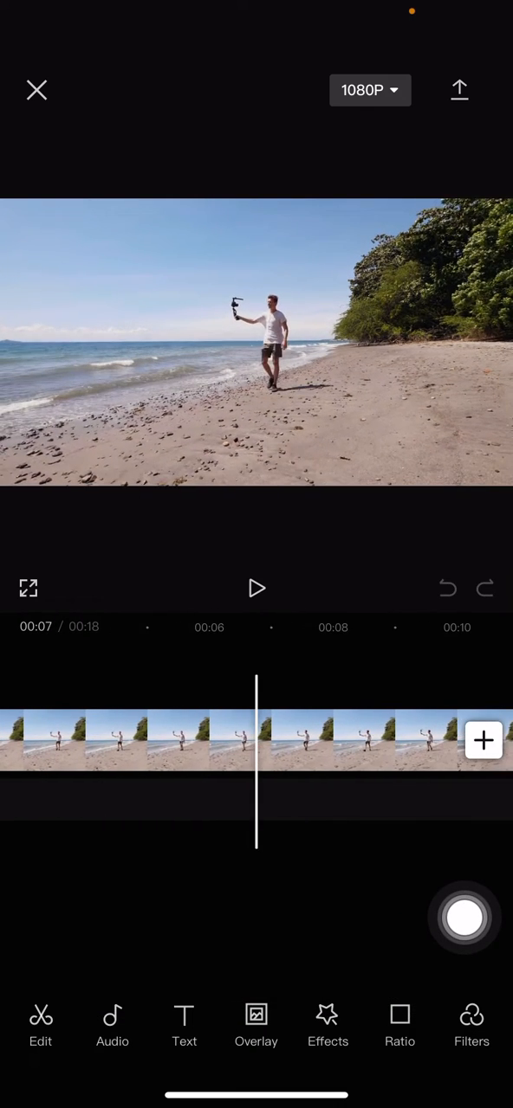
click(464, 917)
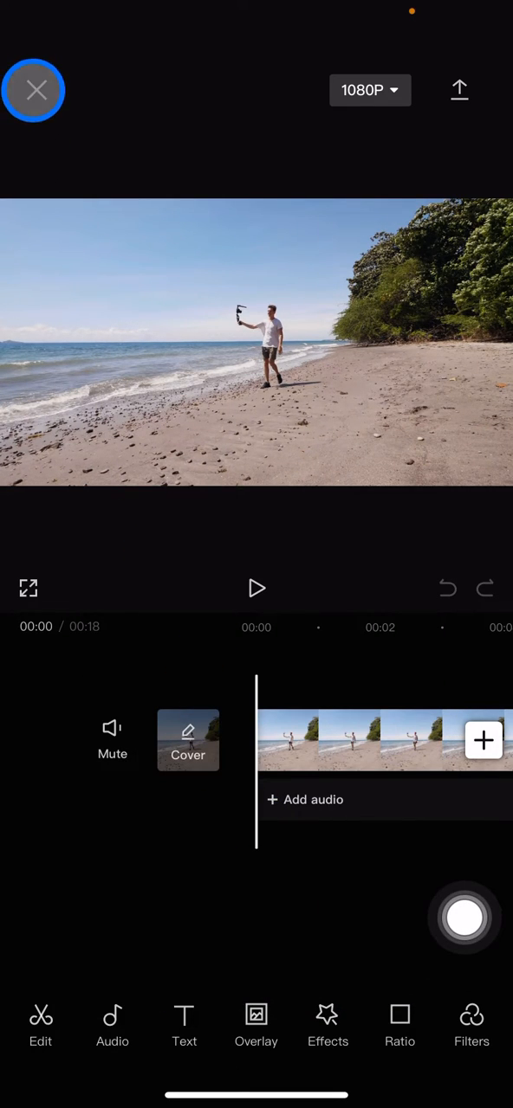
Step: Leave the CapCut editor and open a recorded video from Photos' Recents album
click(35, 90)
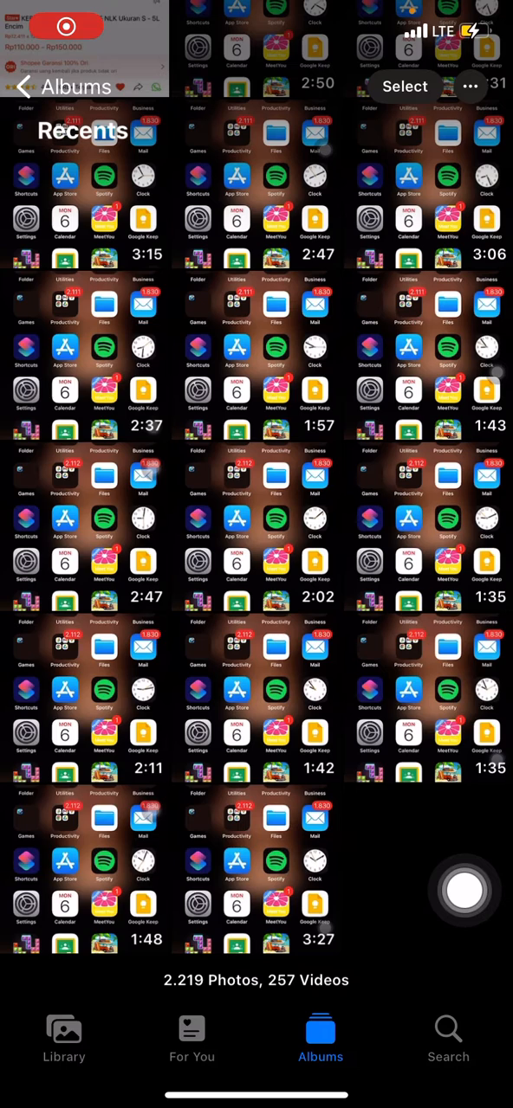
click(257, 832)
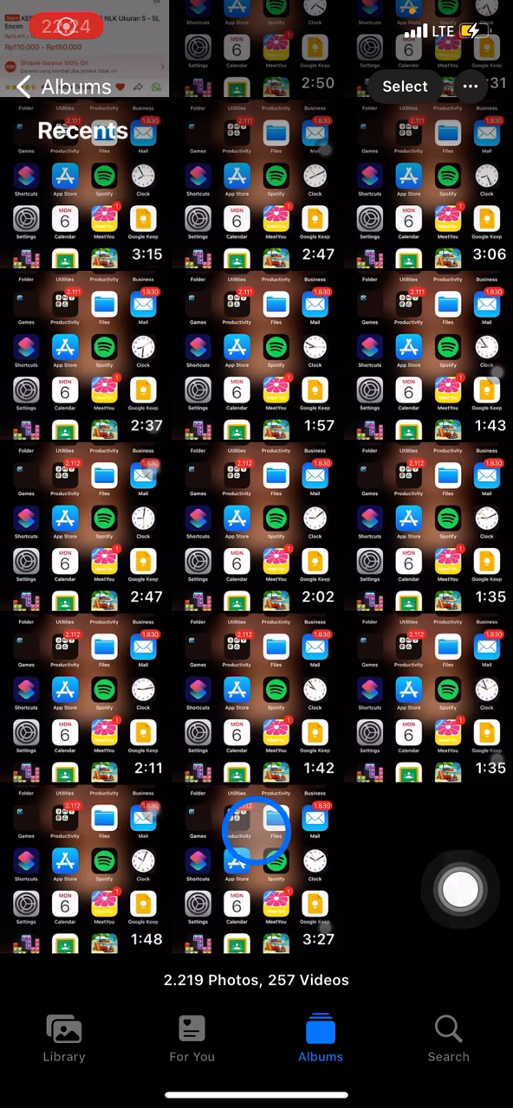